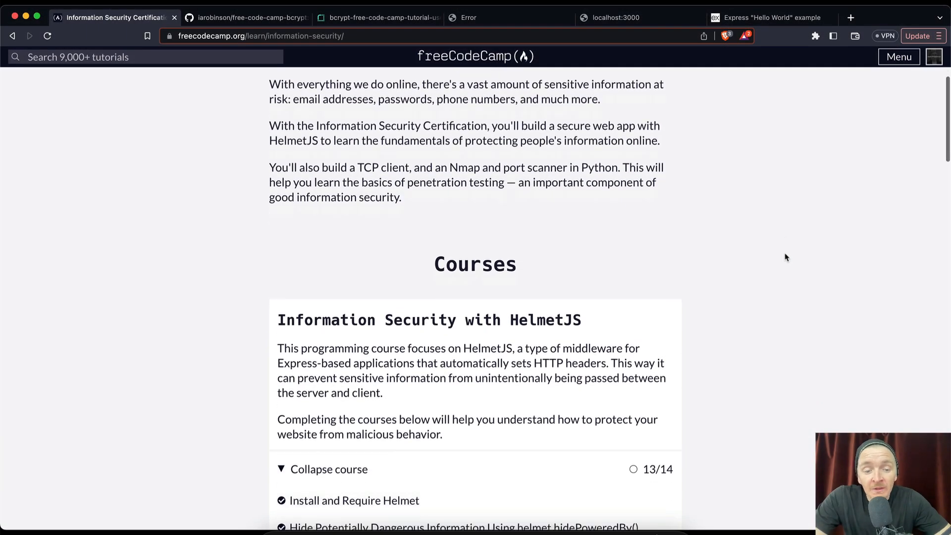
Step: Open the 'Hash and Compare Passwords Synchronously' lesson and highlight the sentence about adding and logging the hash
scroll(down, 3)
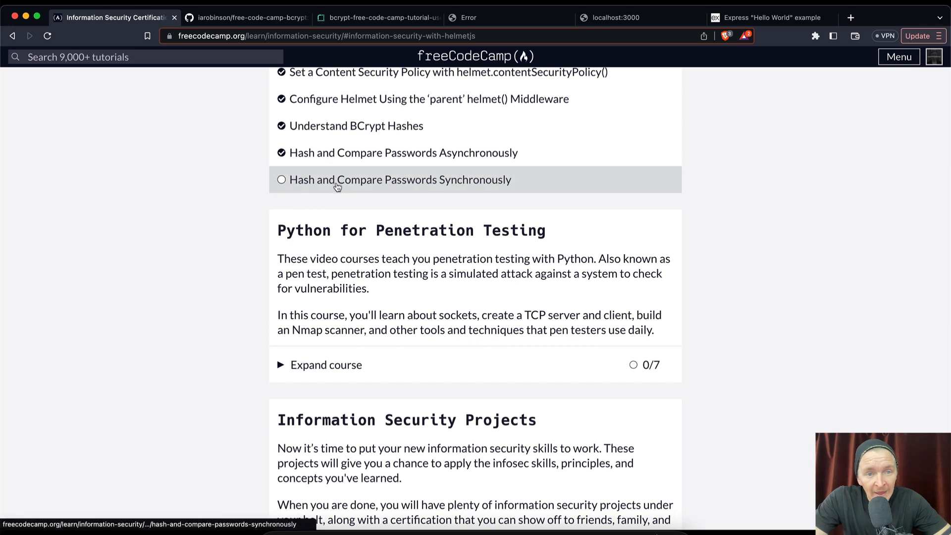
click(399, 179)
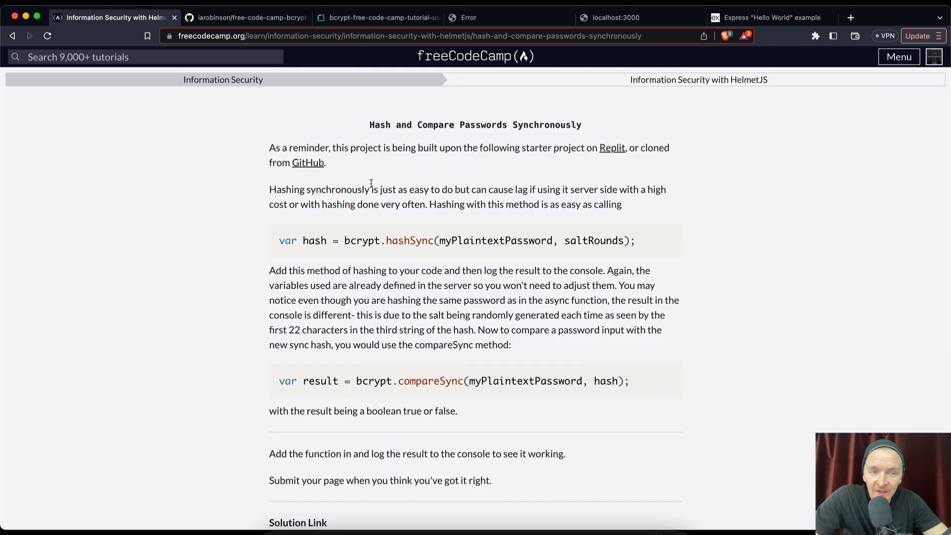
drag(270, 148, 326, 161)
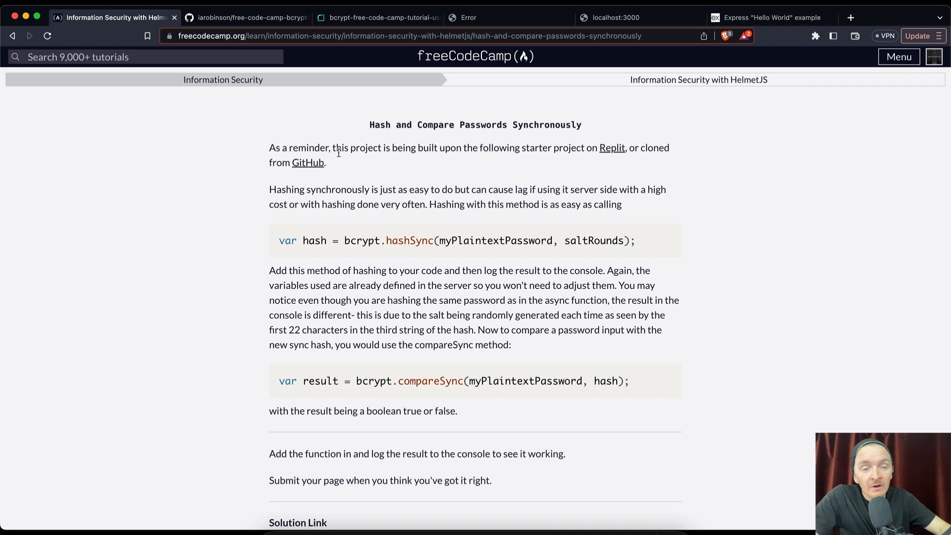
mouse_move(281, 193)
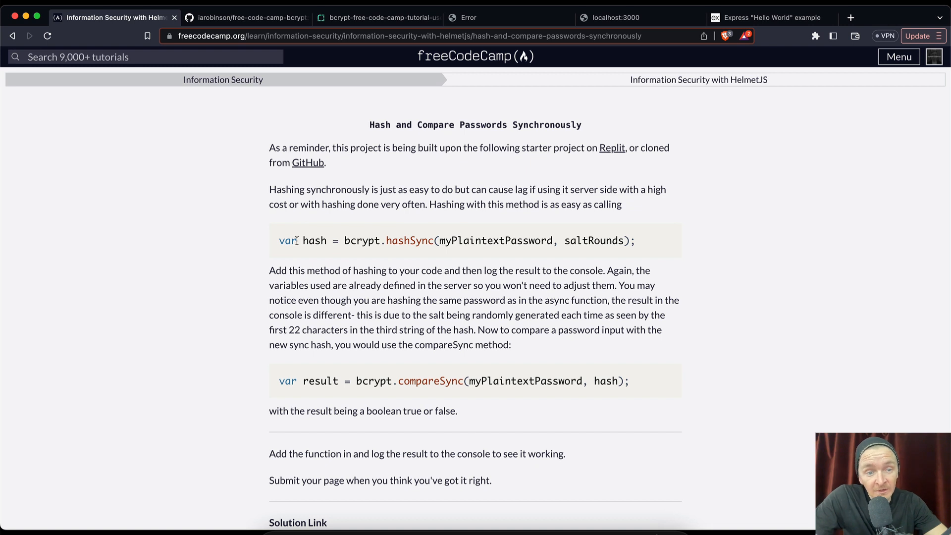
mouse_move(407, 241)
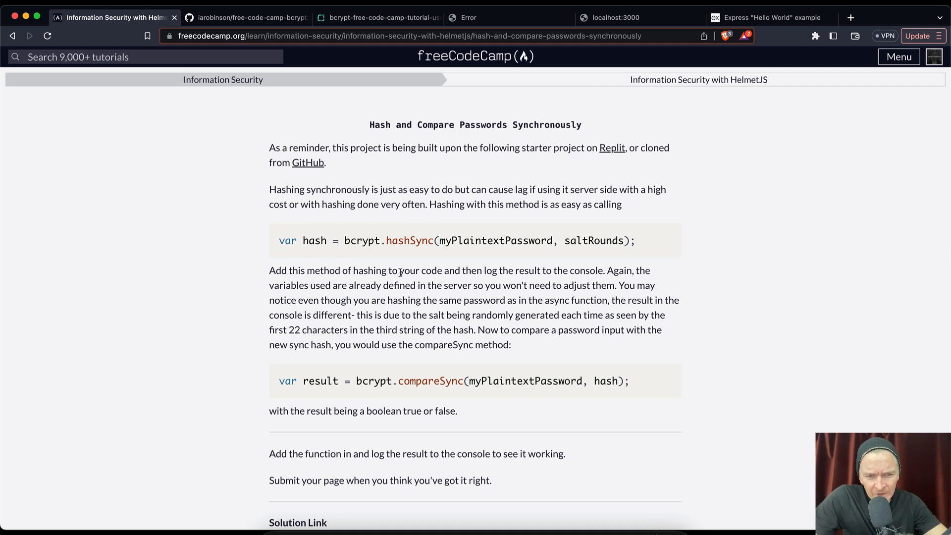
mouse_move(591, 274)
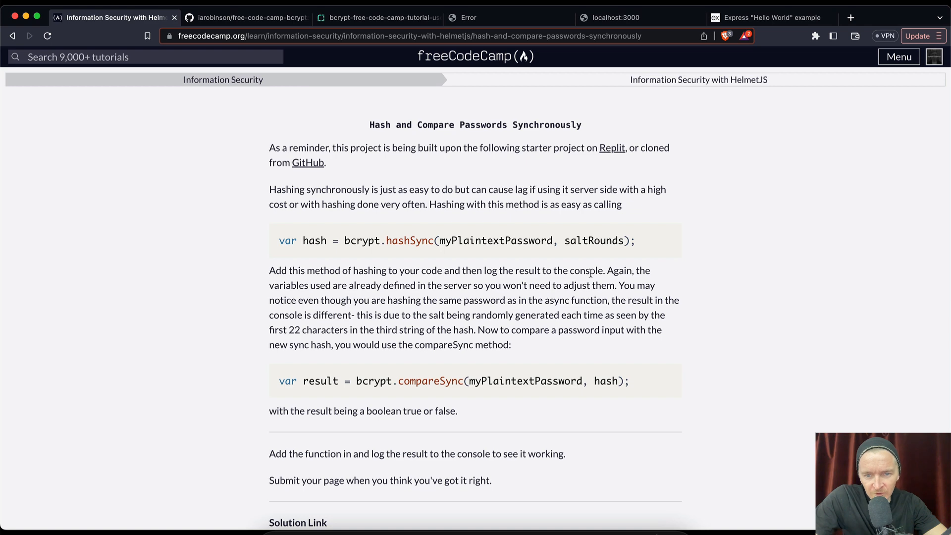
drag(270, 270, 602, 269)
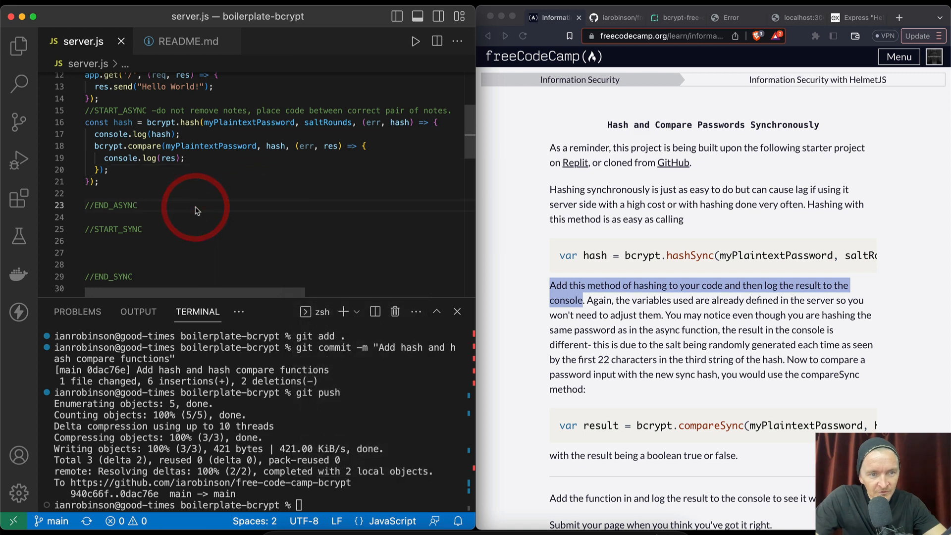
Step: Under //START_SYNC write var hash = bcrypt.hashSync(myPlaintextPassword, saltRounds); and begin a console line
scroll(down, 3)
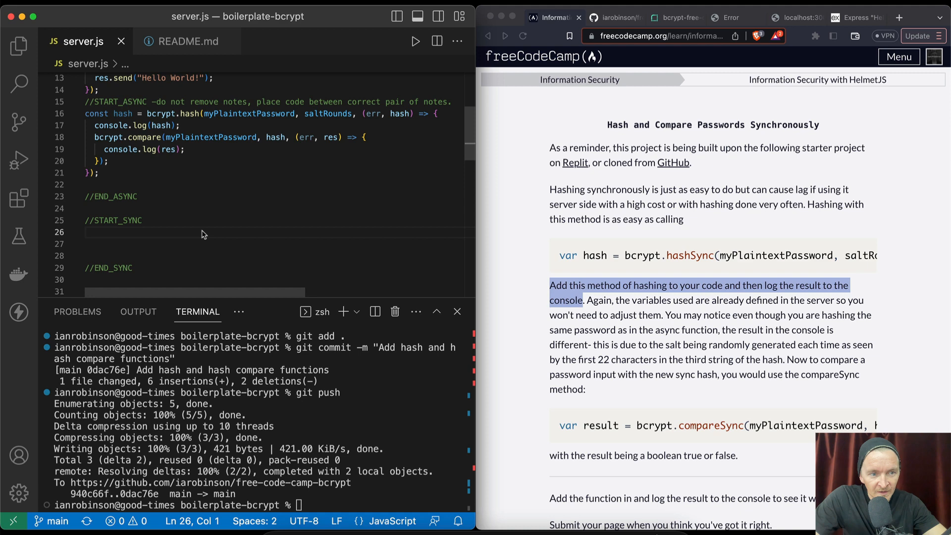
mouse_move(158, 235)
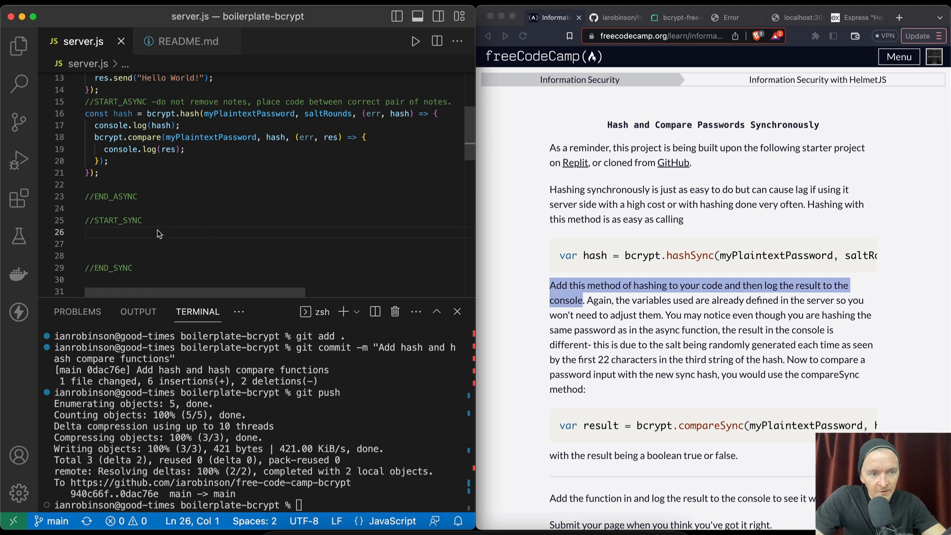
text(var)
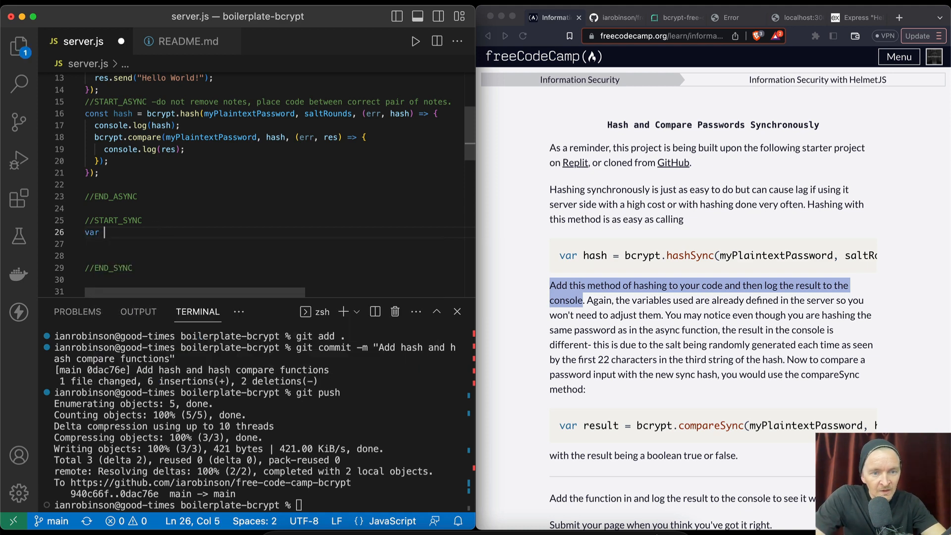
text(hash =)
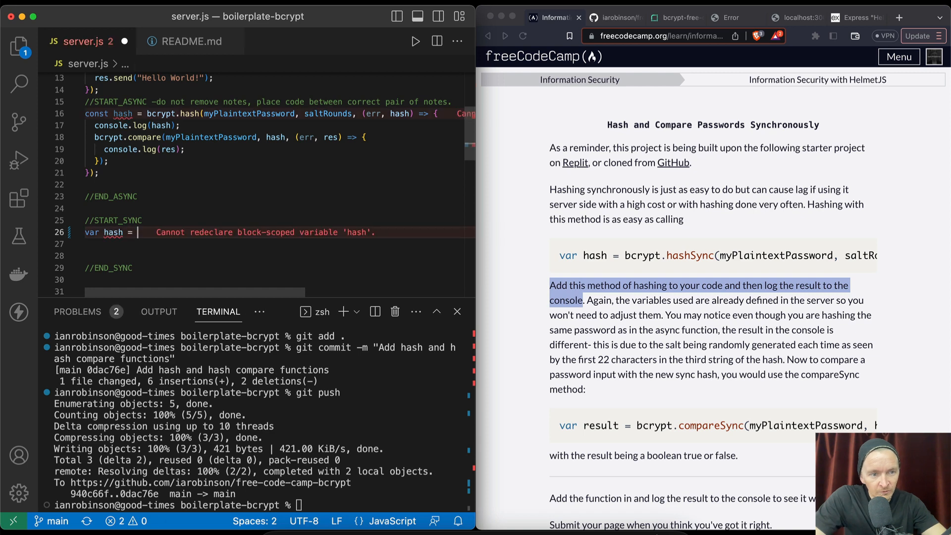
text(bcrypt.hashSync(()
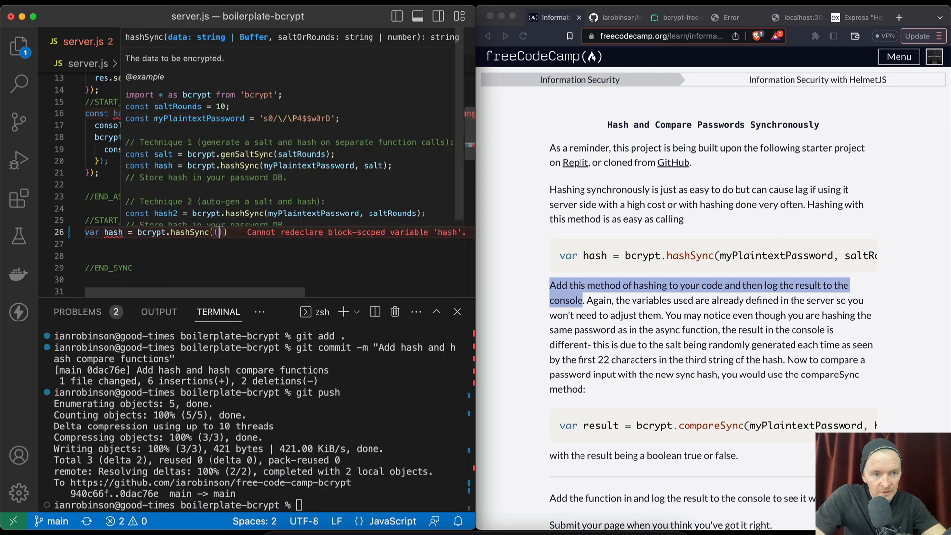
text("")
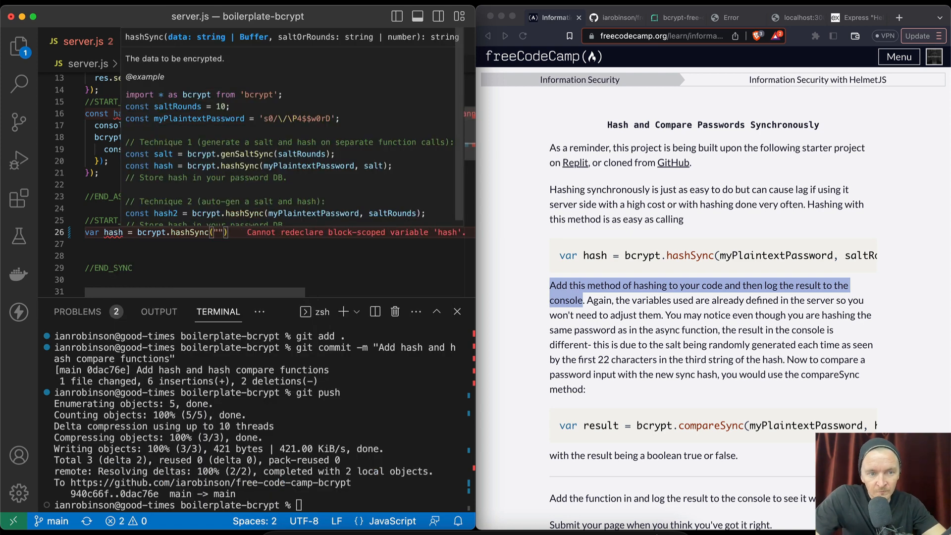
text(my)
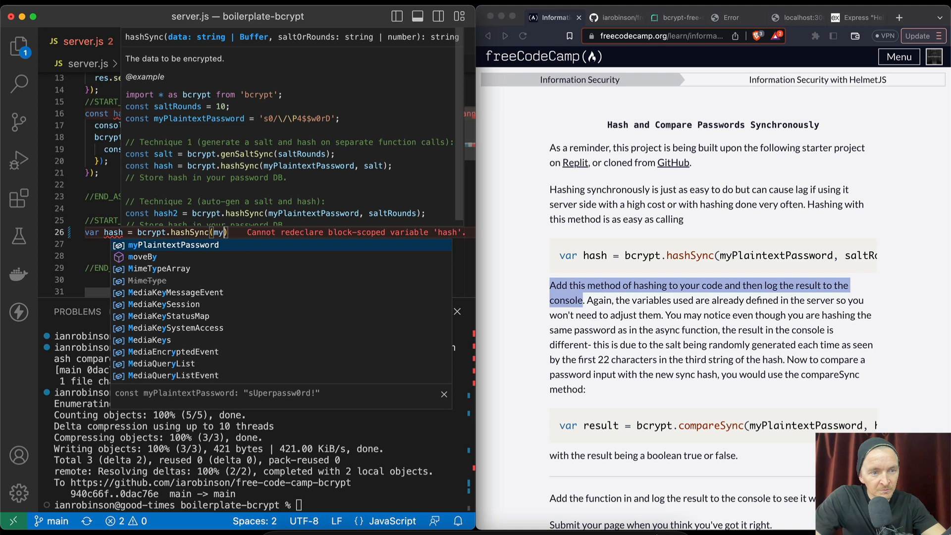
text(myPlaintextPassword, saltRounds)
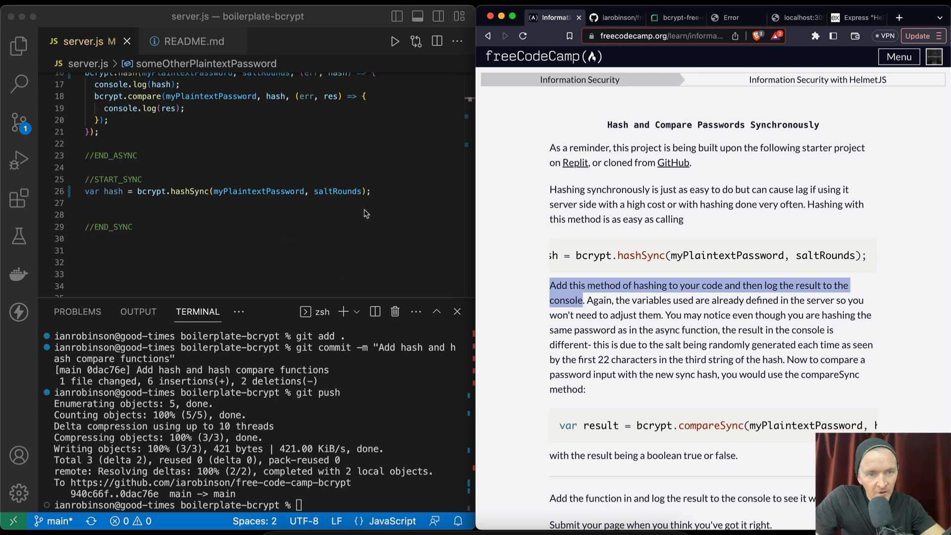
text(console.log)
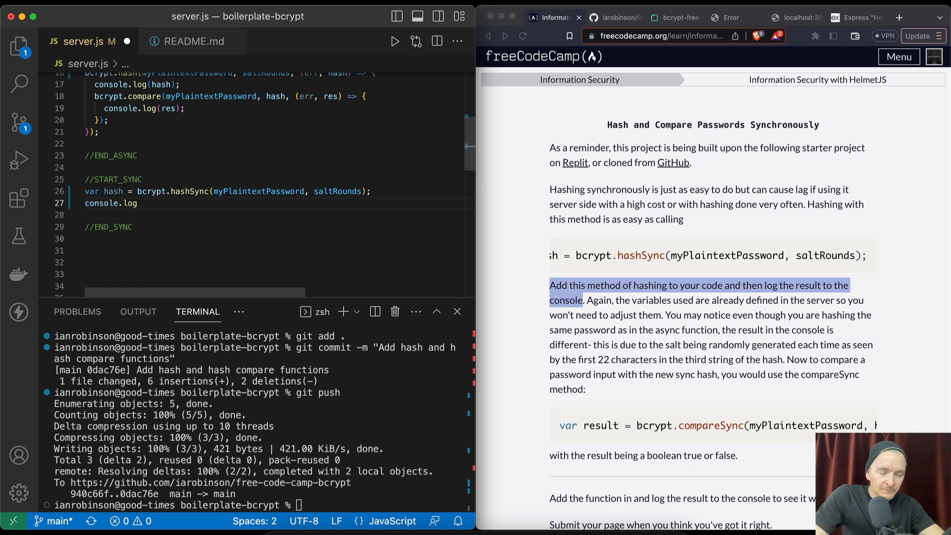
Step: Finish console.log(hash); and run npm start so the terminal prints two hashes and true
text((hash);)
click(257, 505)
text(npm start)
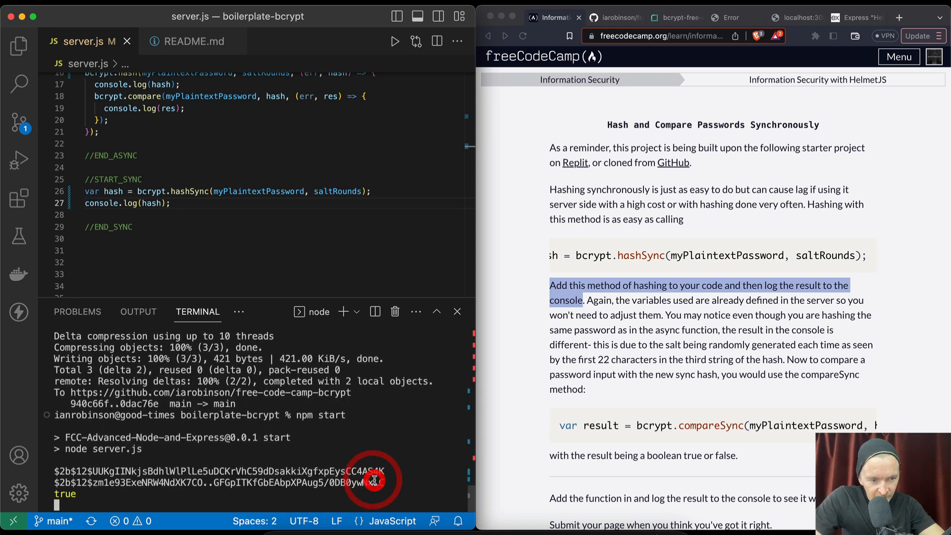
double_click(73, 470)
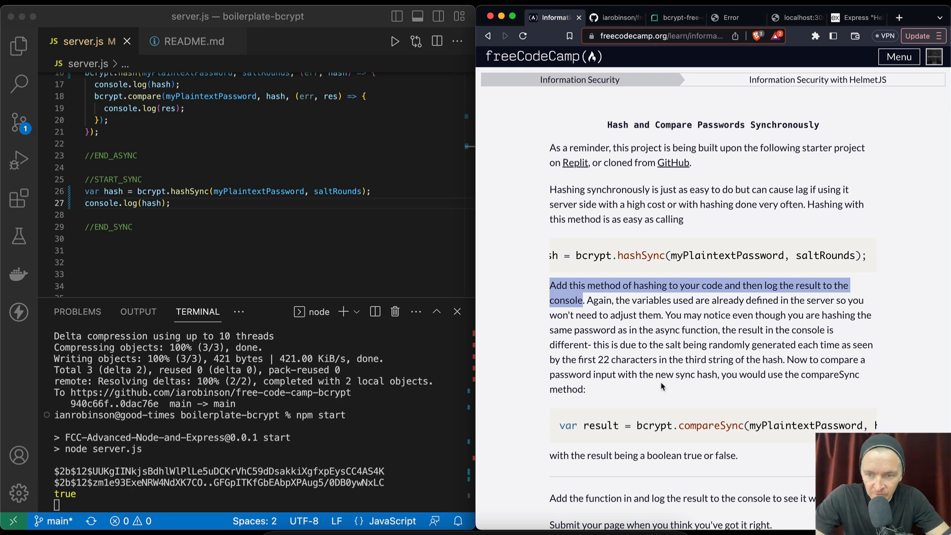
Step: Write var result = bcrypt.compareSync(myPlaintextPassword, hash); below the hash log
scroll(down, 3)
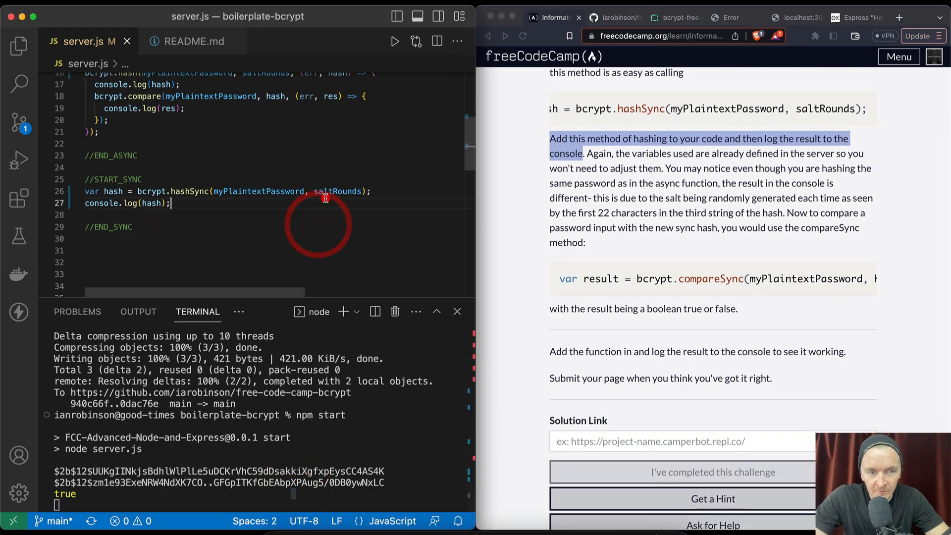
text(var)
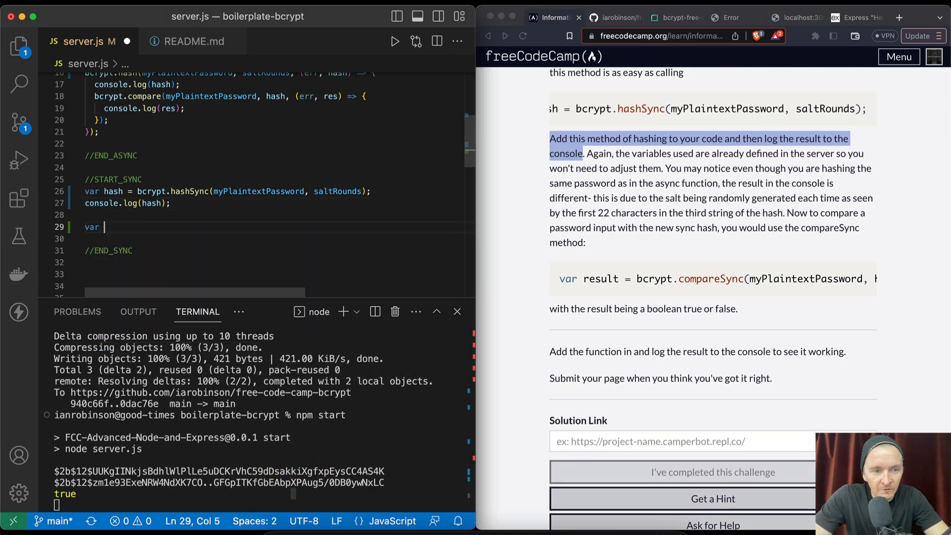
text(result = bcrypt.compareSync)
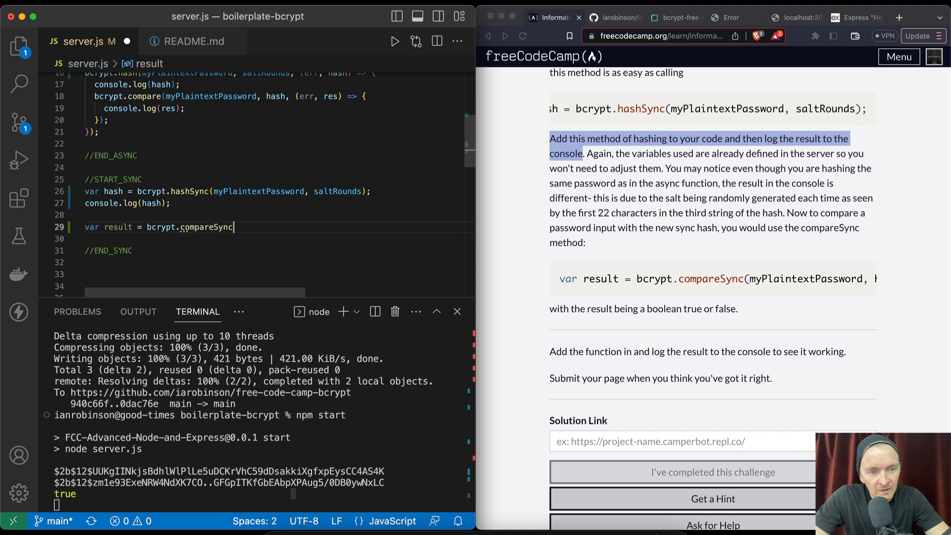
text((myPlaintextPassword,)
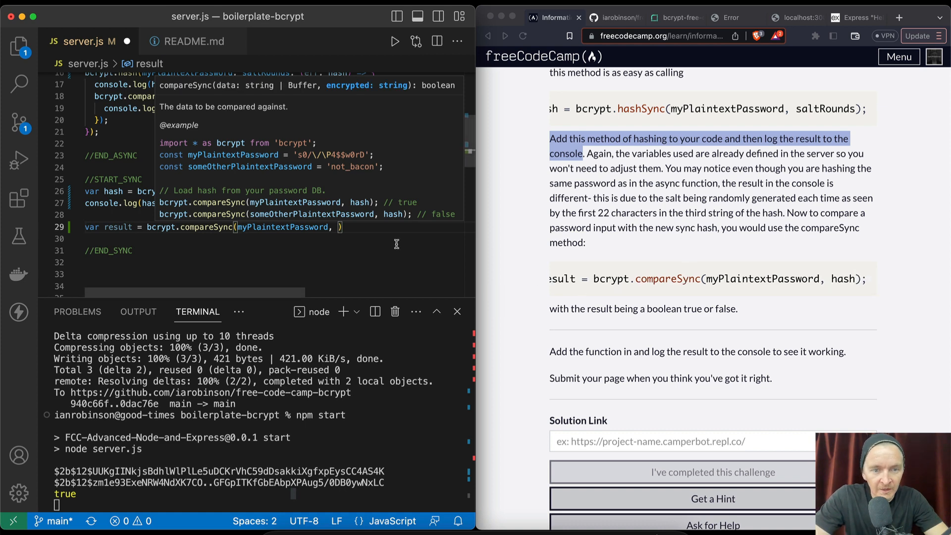
text(hash);)
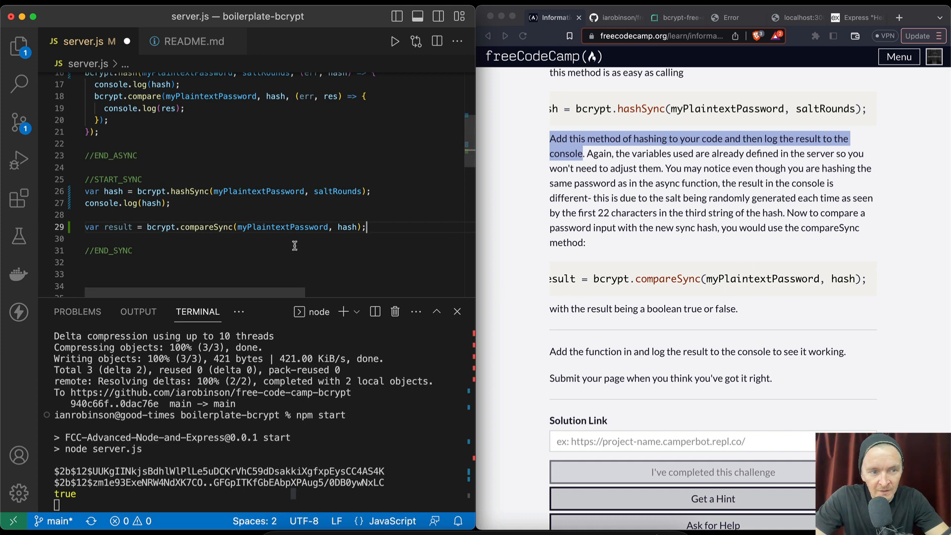
Step: Add console.log(result); to print the comparison outcome
text(console)
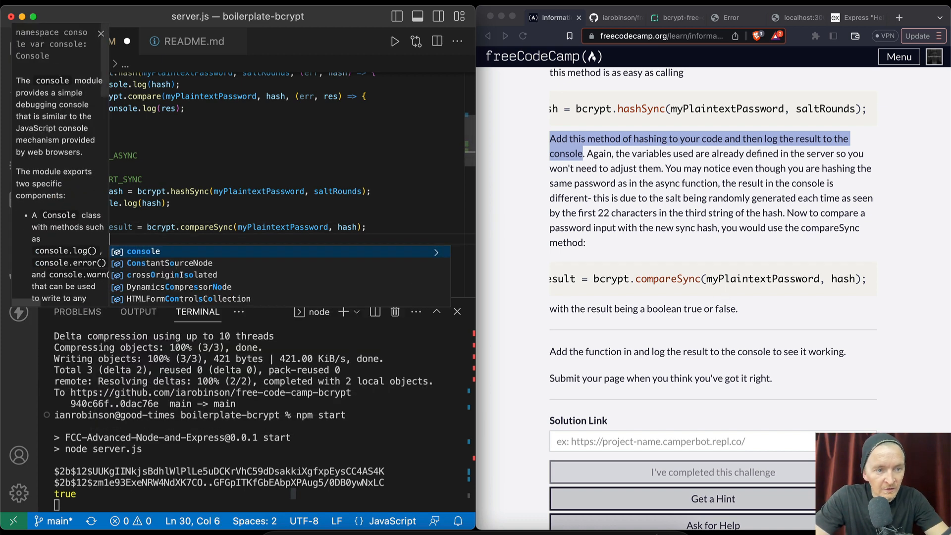
text(console)
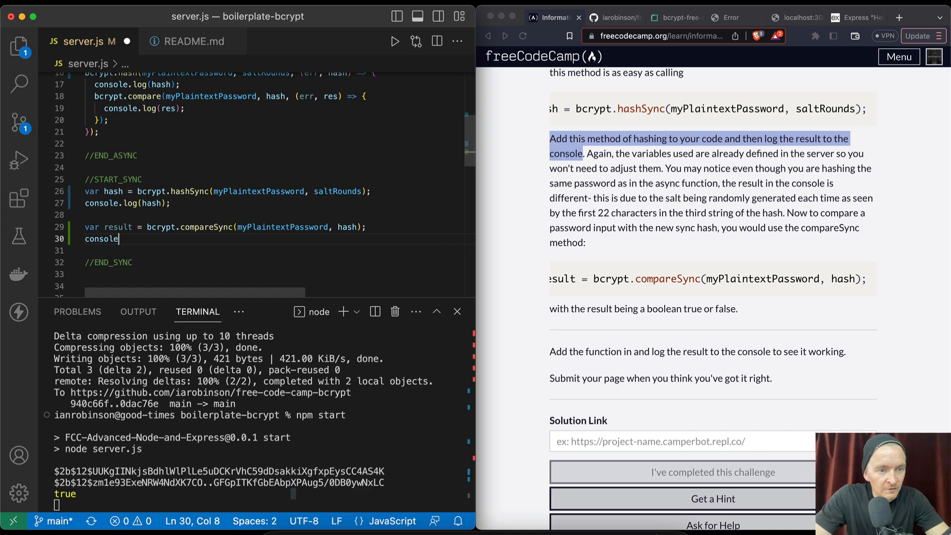
text(.log)
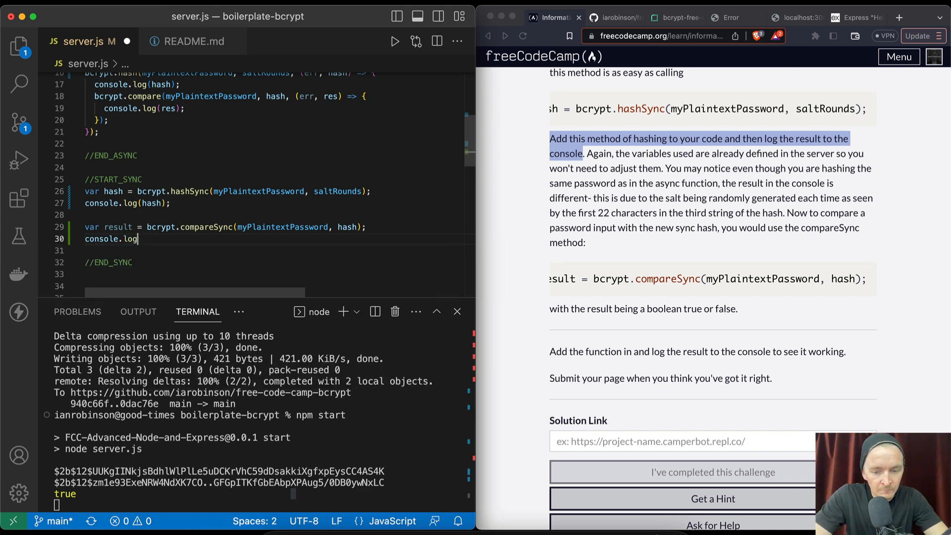
text((result);)
text(npm start)
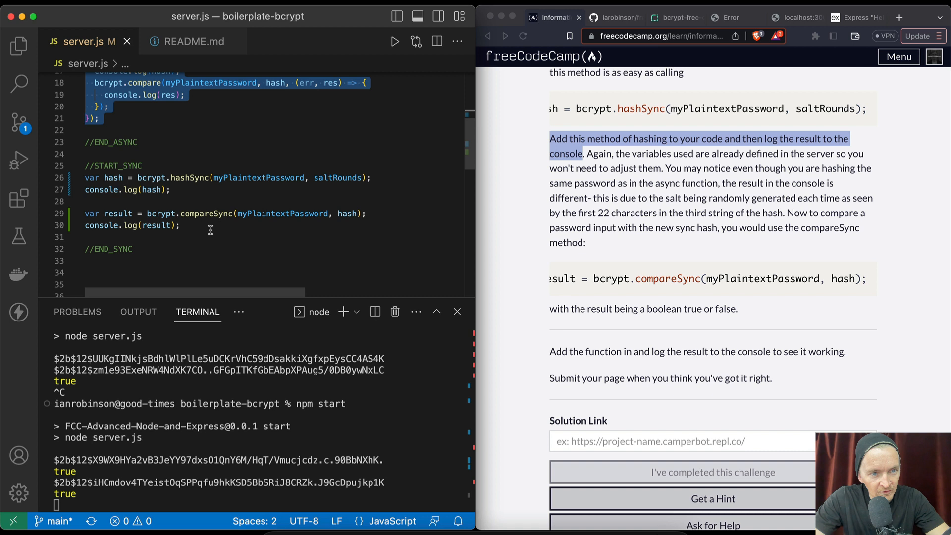
Step: Rerun the server so the terminal shows new hashes each followed by true
click(211, 237)
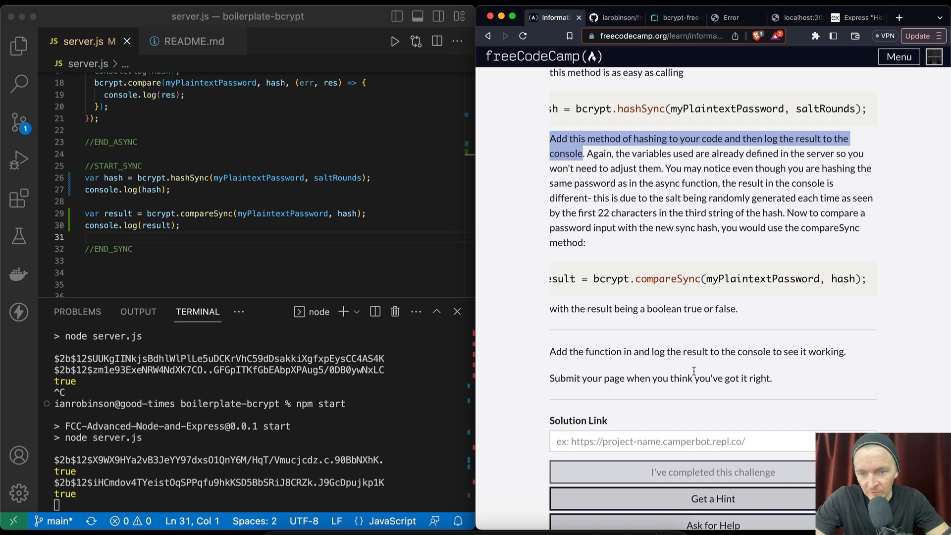
Step: Stage and commit the changes as "Add a synchronous bcrypt example" and start a git push
scroll(down, 3)
text(git)
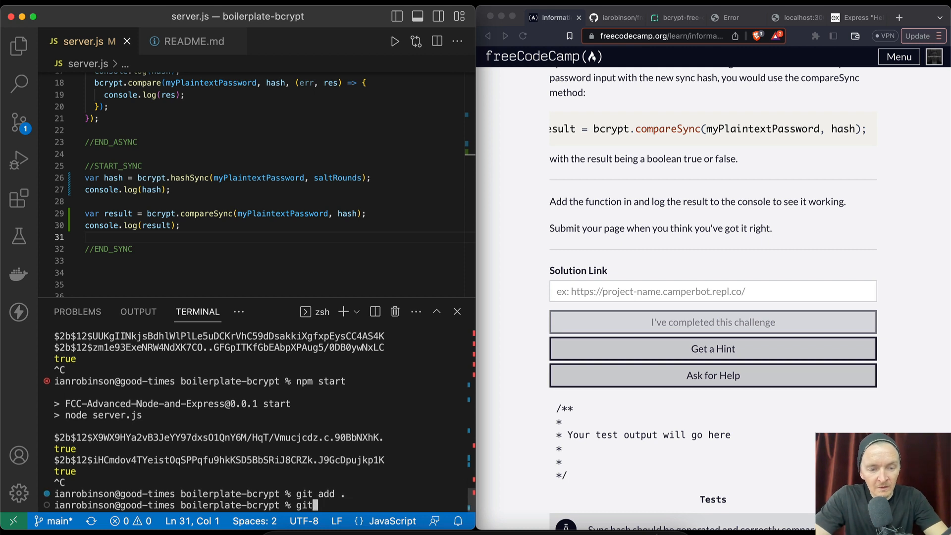
text(comm it)
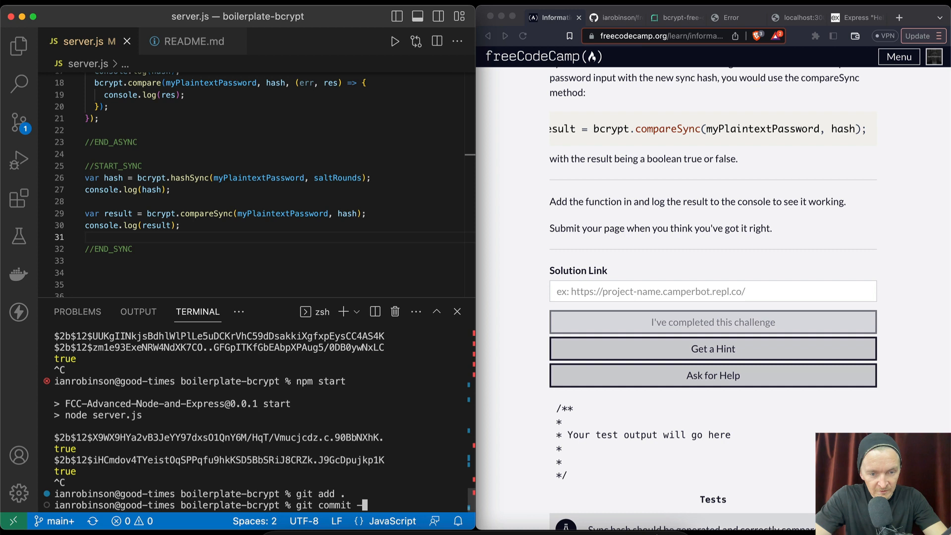
text("Add a sy)
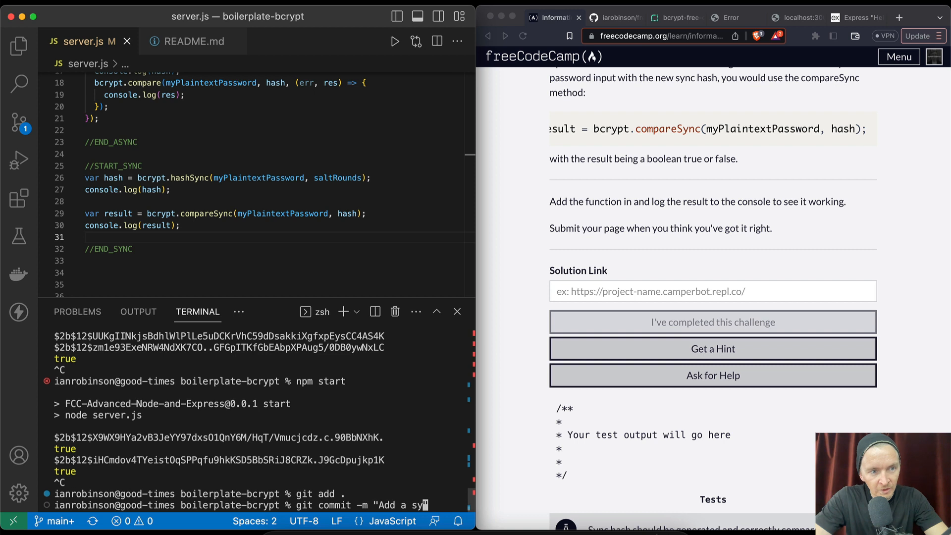
text(nchronous bcrypt example)
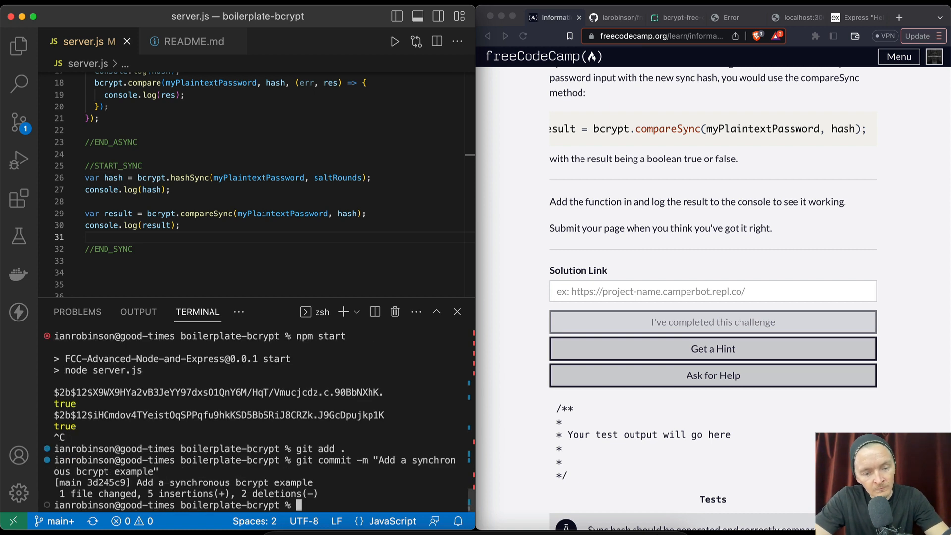
text(git push)
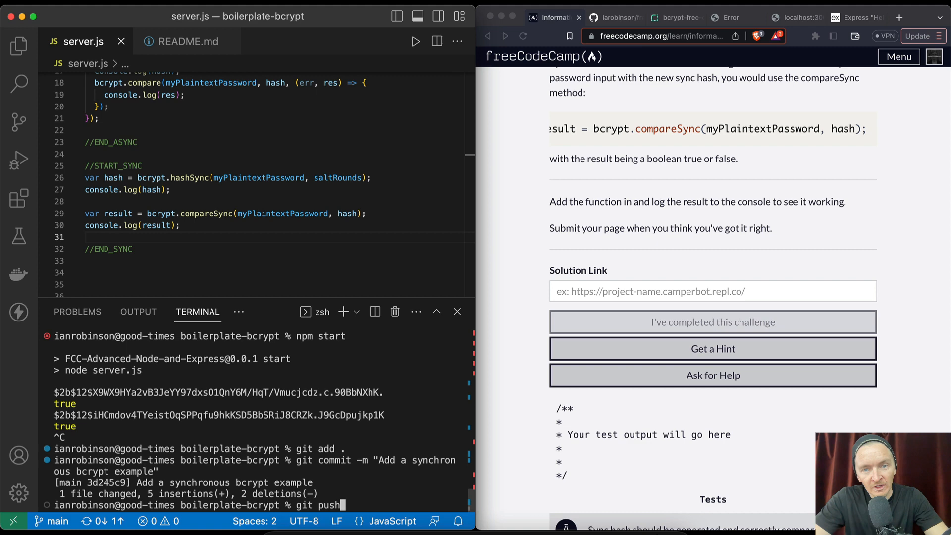
click(614, 17)
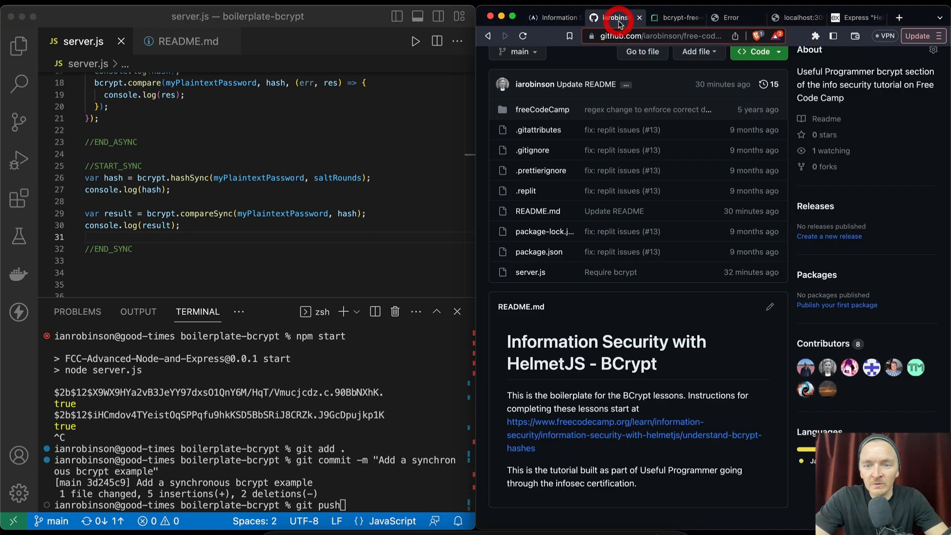
click(551, 17)
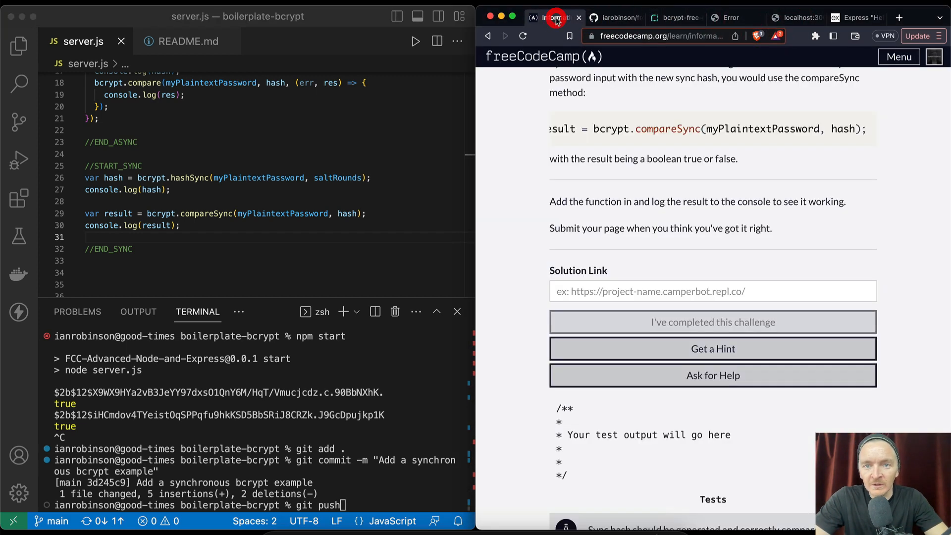
click(712, 292)
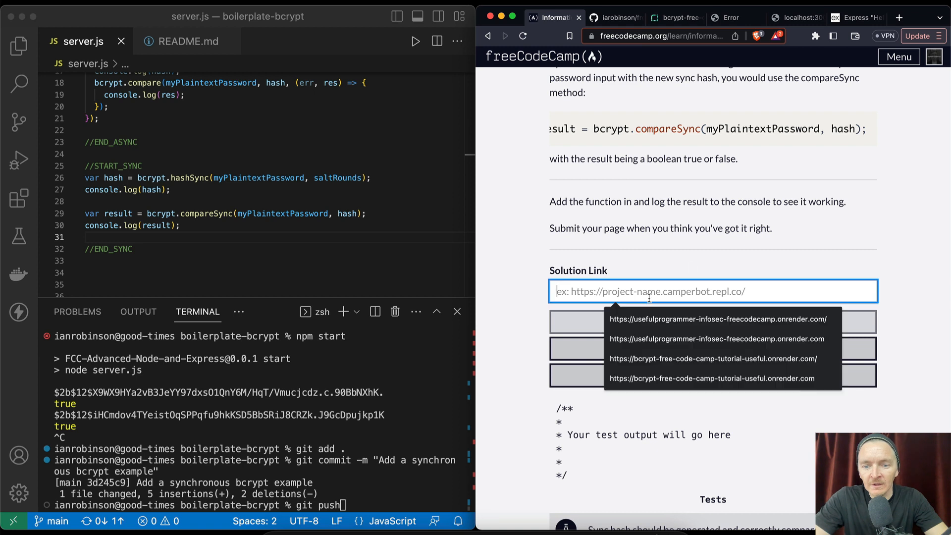
click(712, 291)
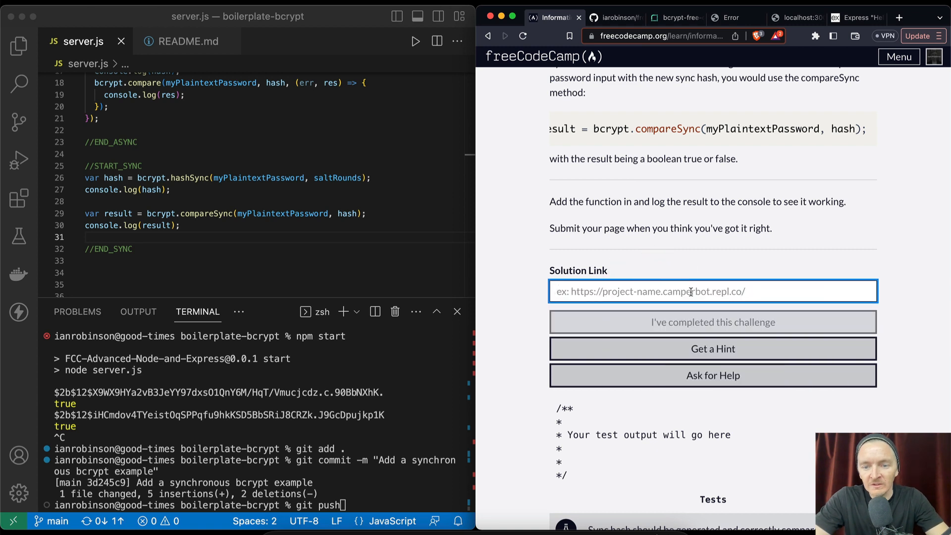
text(https://bcrypt-free-code-camp-tutorial-useful.onrender.com)
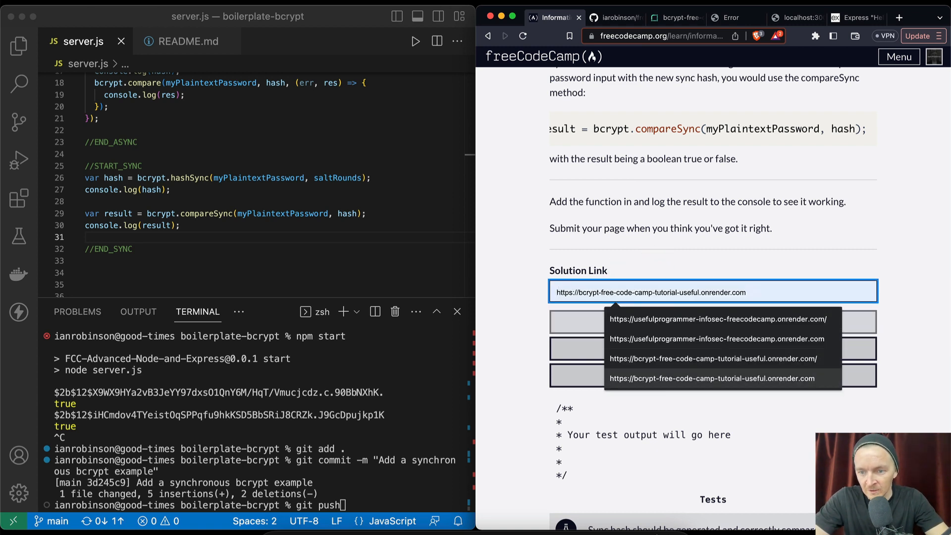
click(718, 318)
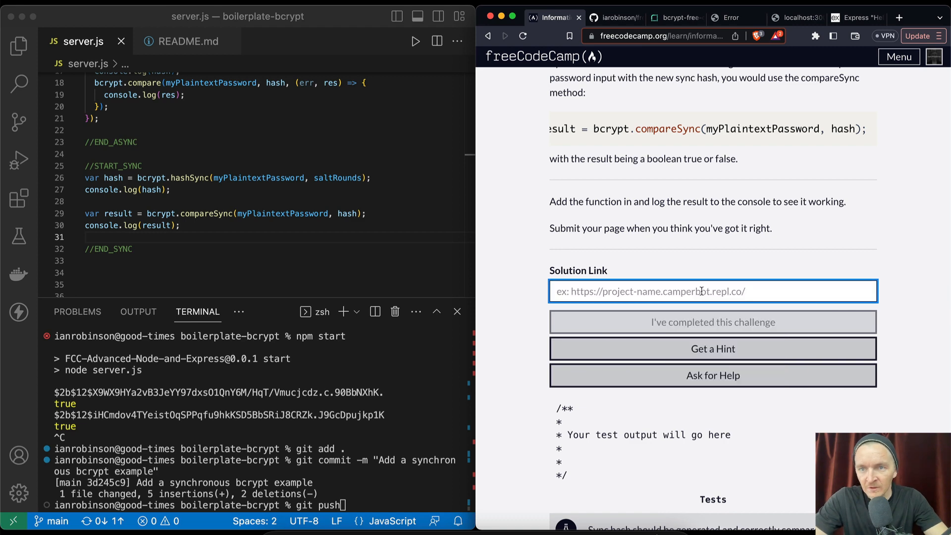
Step: Check the Render deployment status and submit the Render app link for testing, which fails
click(675, 16)
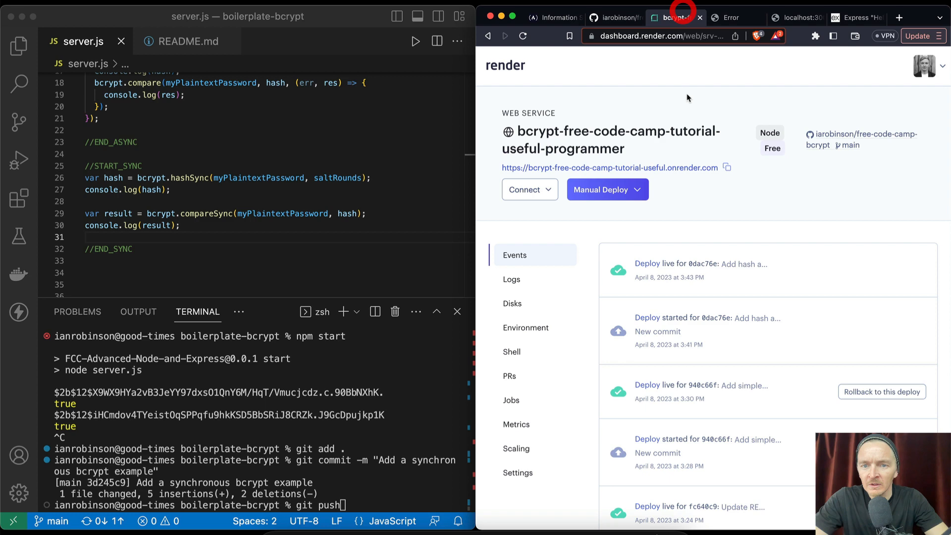
click(553, 17)
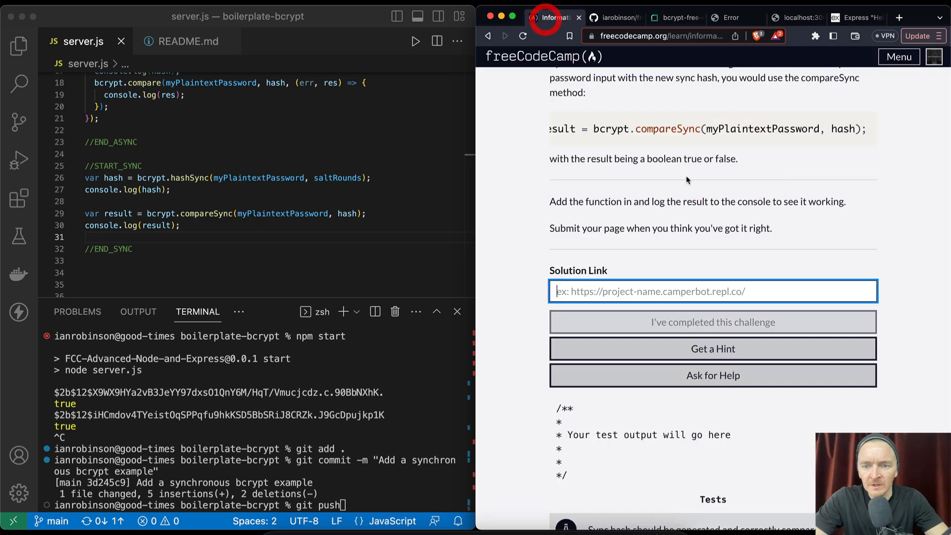
click(712, 322)
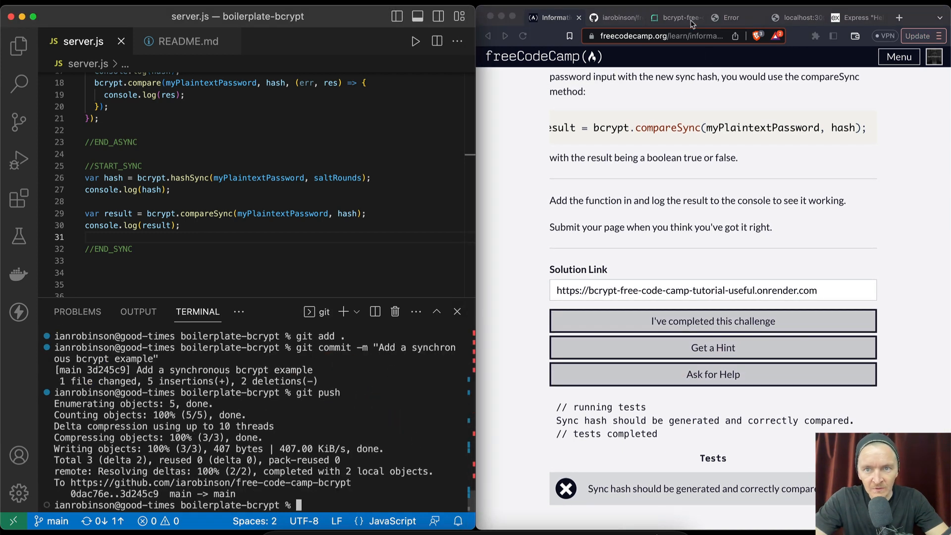
Step: Confirm commit 3d245c9 is deployed live on Render, copy the service address and return to the challenge
click(675, 17)
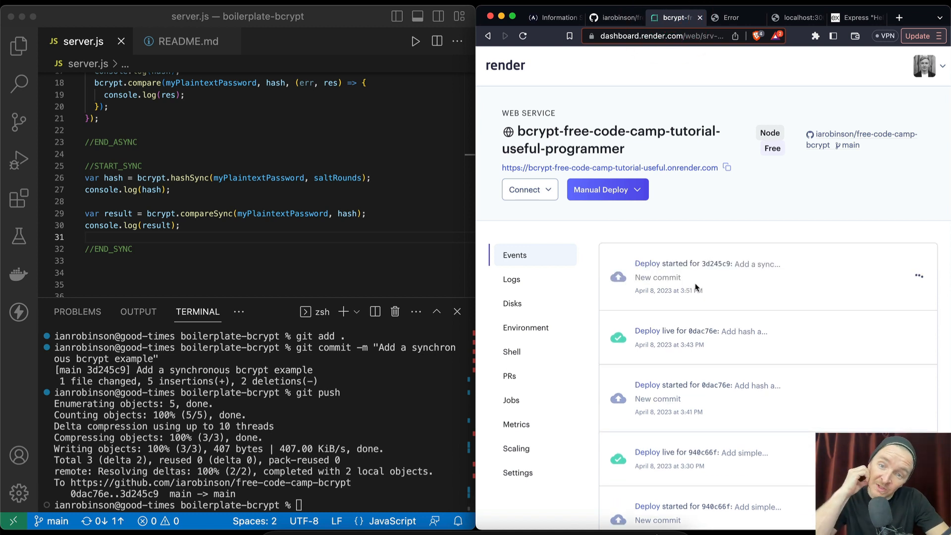
click(727, 167)
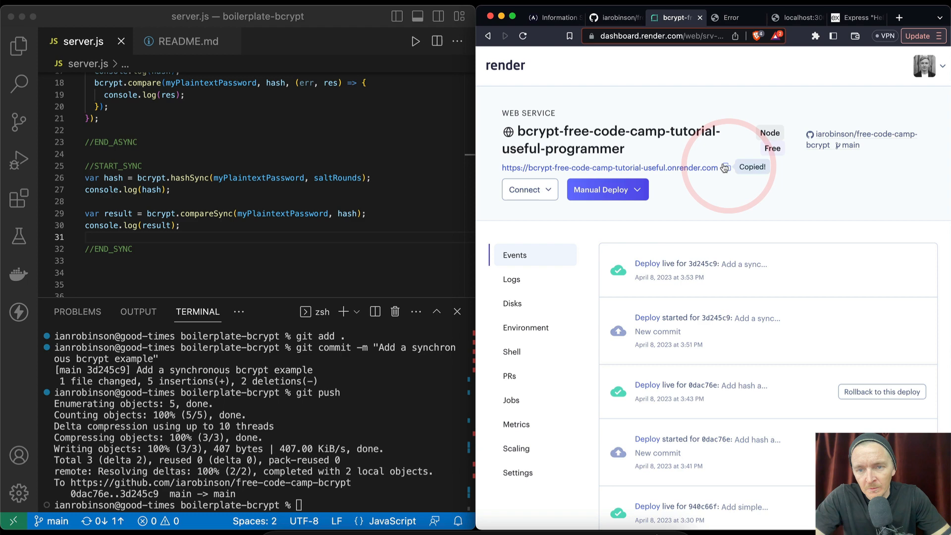
click(548, 17)
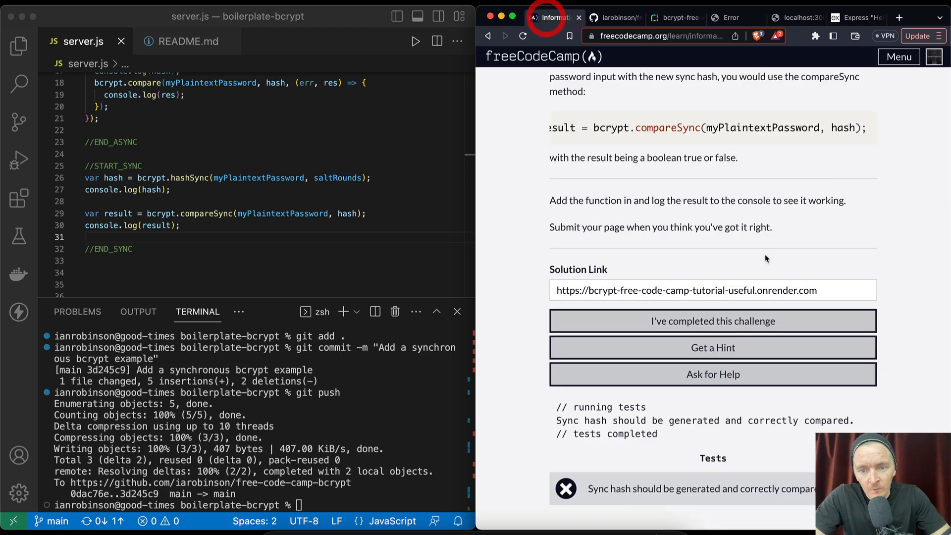
Step: Rerun the tests against the live app, pass them, and submit to finish HelmetJS at 100%
click(713, 321)
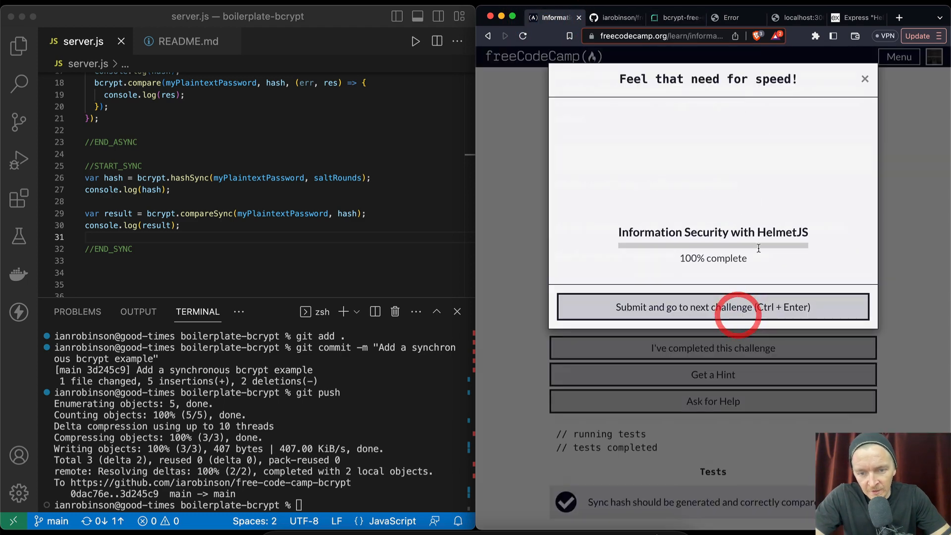
click(712, 306)
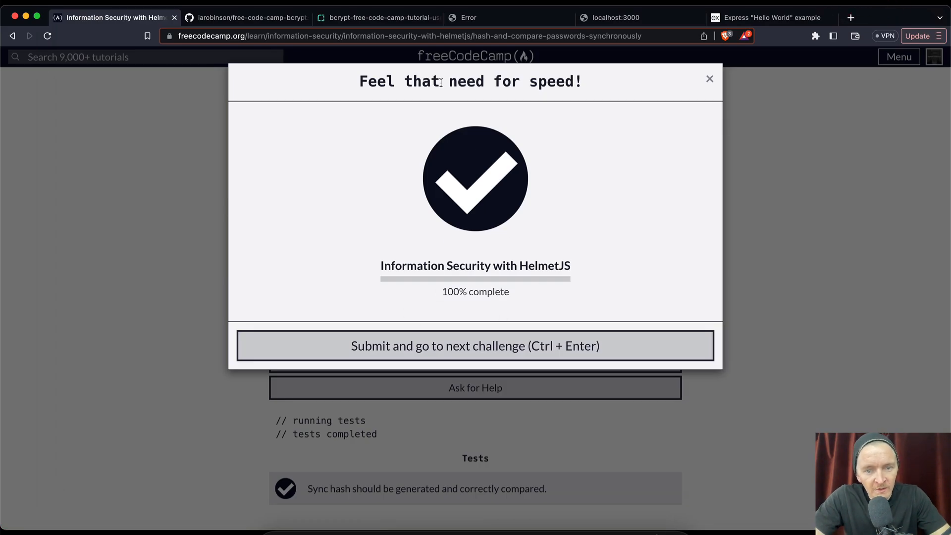
click(580, 267)
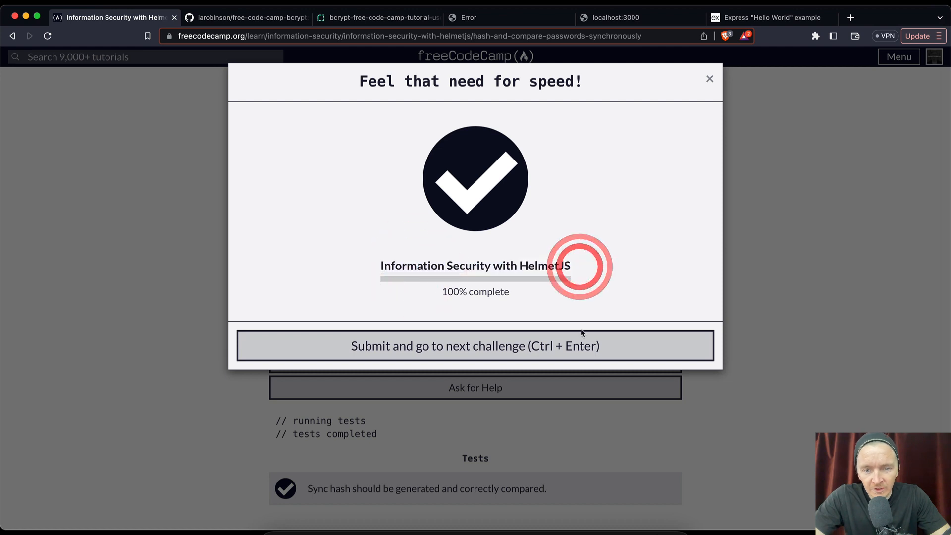
click(475, 345)
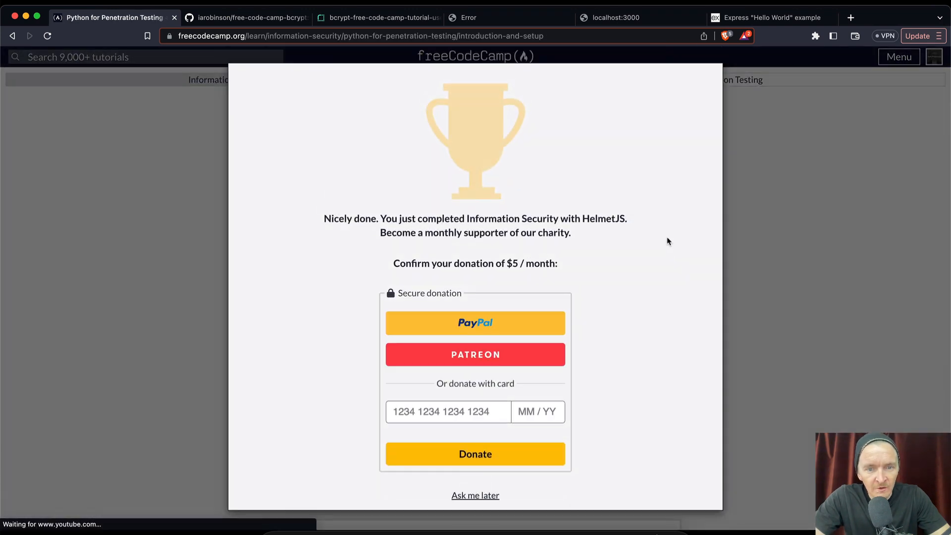
Step: Dismiss the donation prompt and open the Information Security Certification from the Curriculum menu, showing HelmetJS 14/14
click(475, 495)
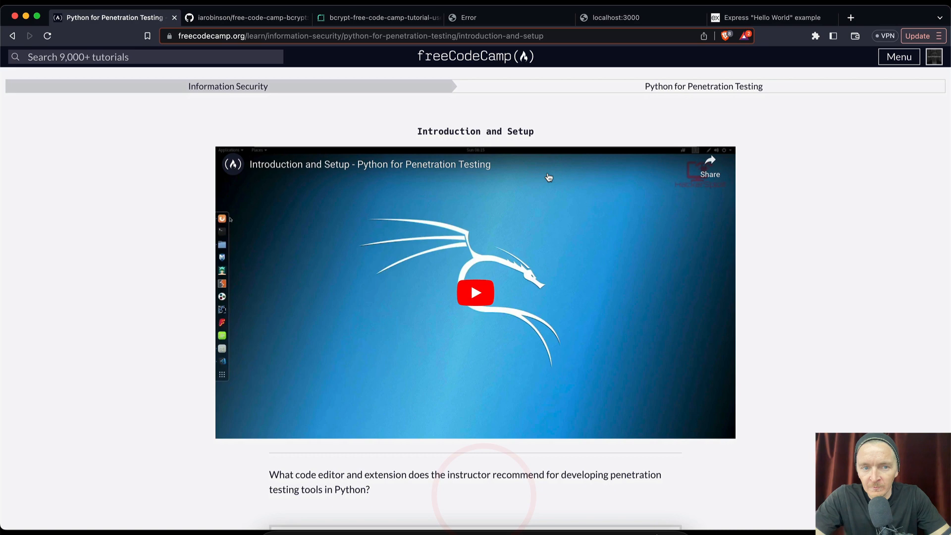
scroll(down, 3)
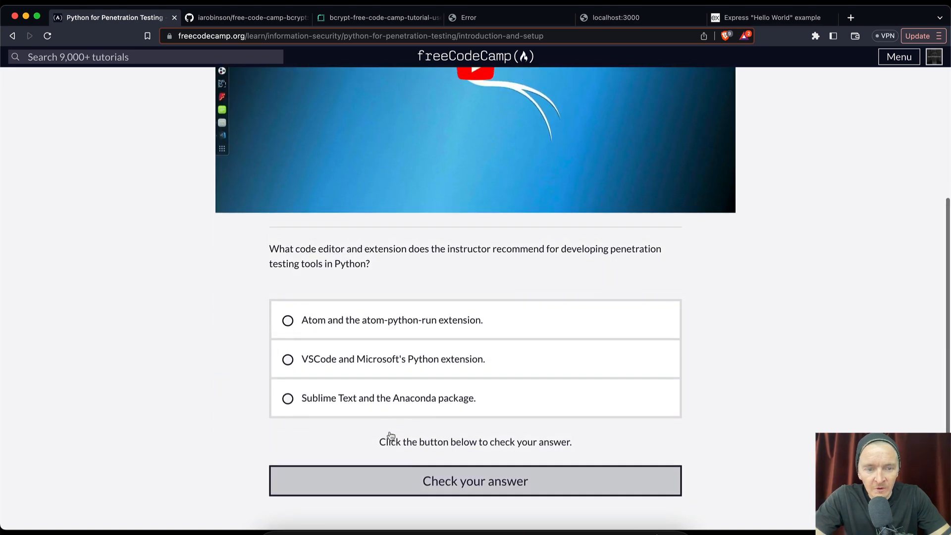
scroll(up, 3)
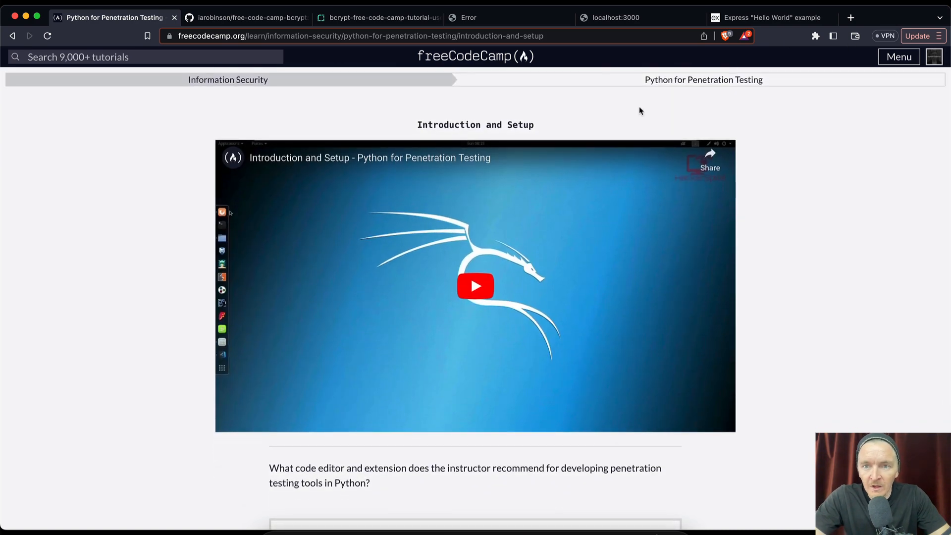
click(899, 56)
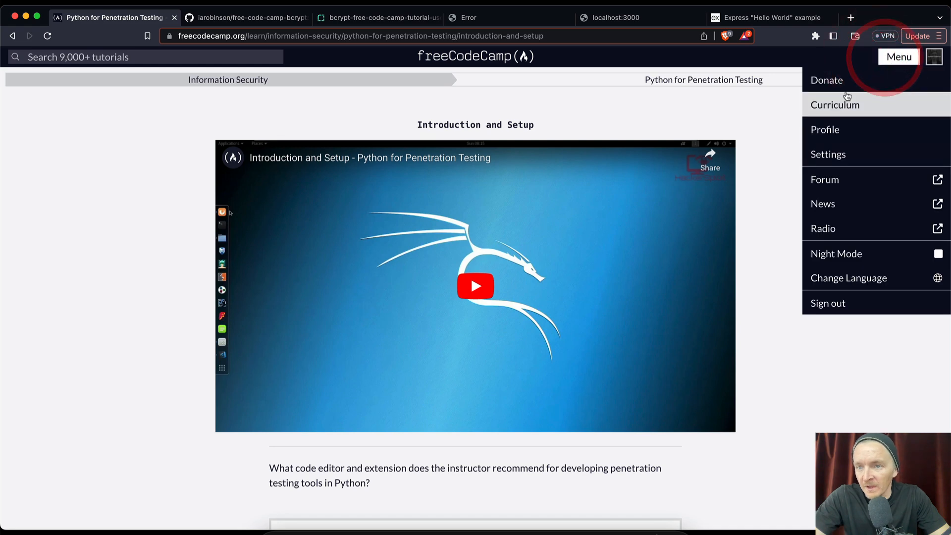
click(826, 79)
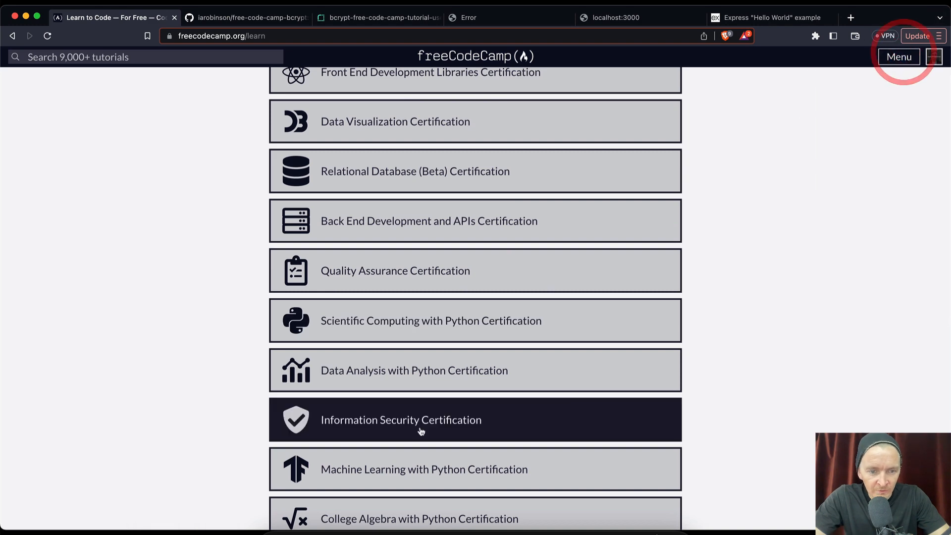
click(401, 419)
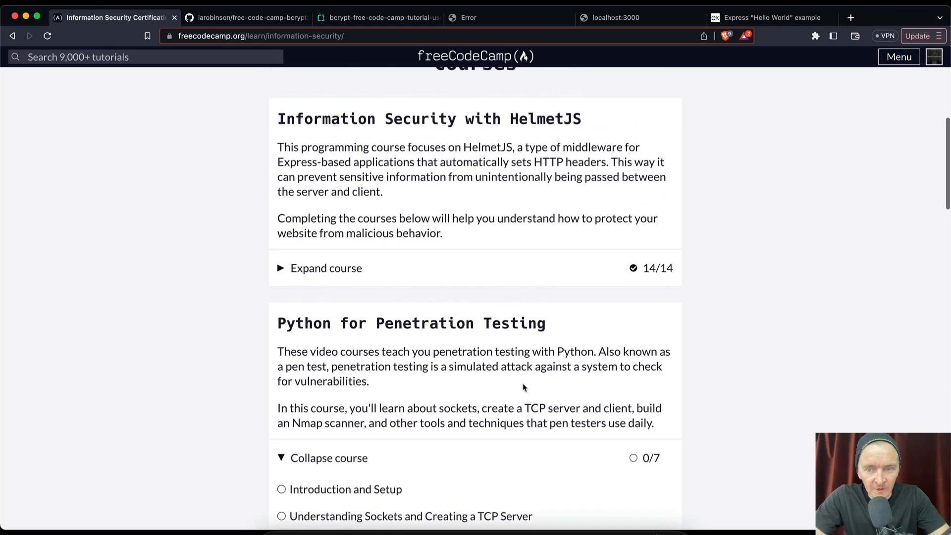